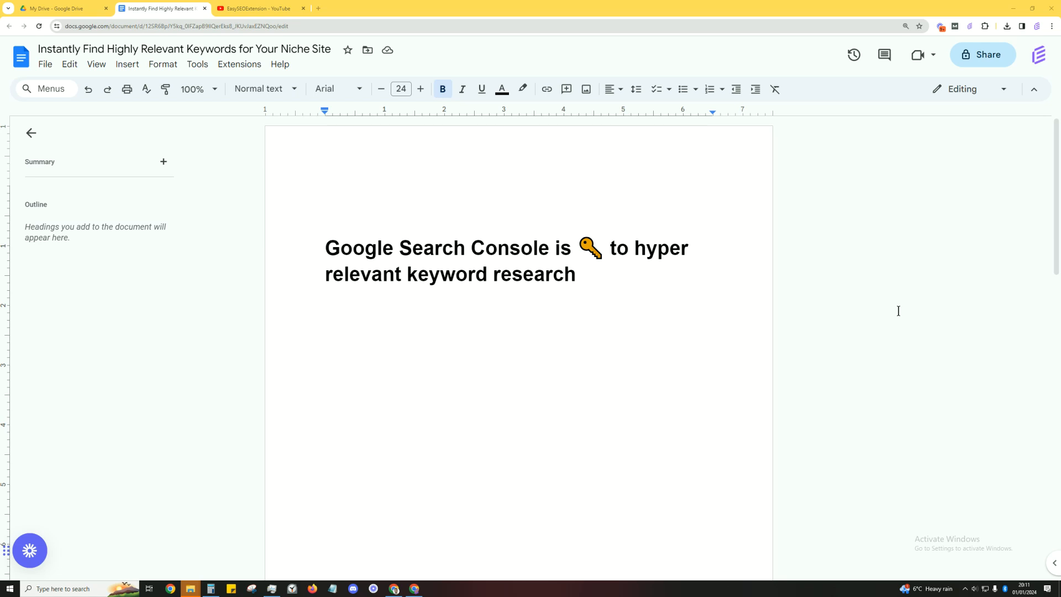
pyautogui.moveTo(26, 250)
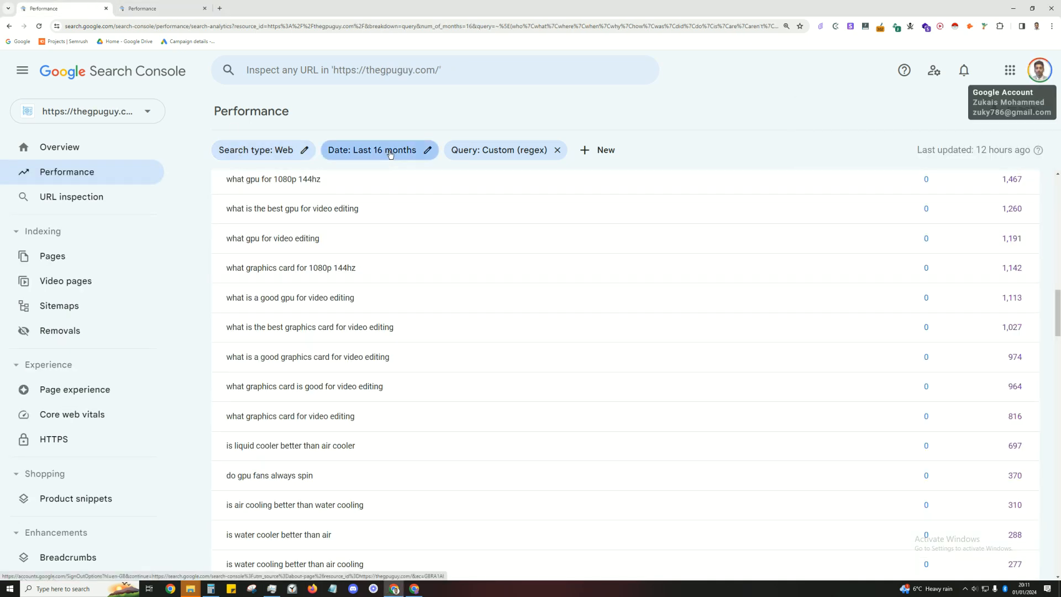
pyautogui.click(371, 150)
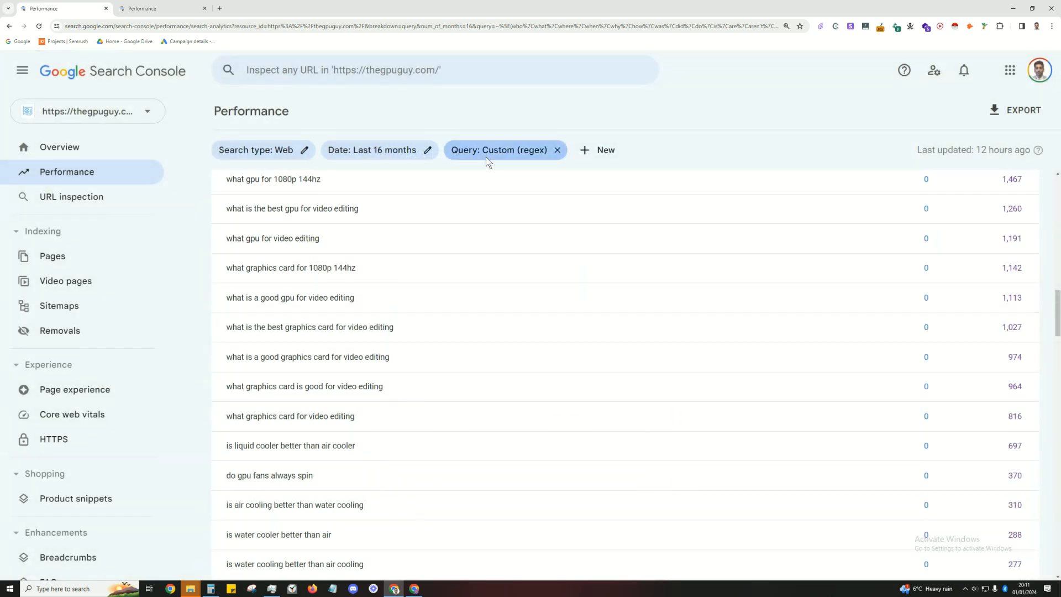
pyautogui.click(500, 149)
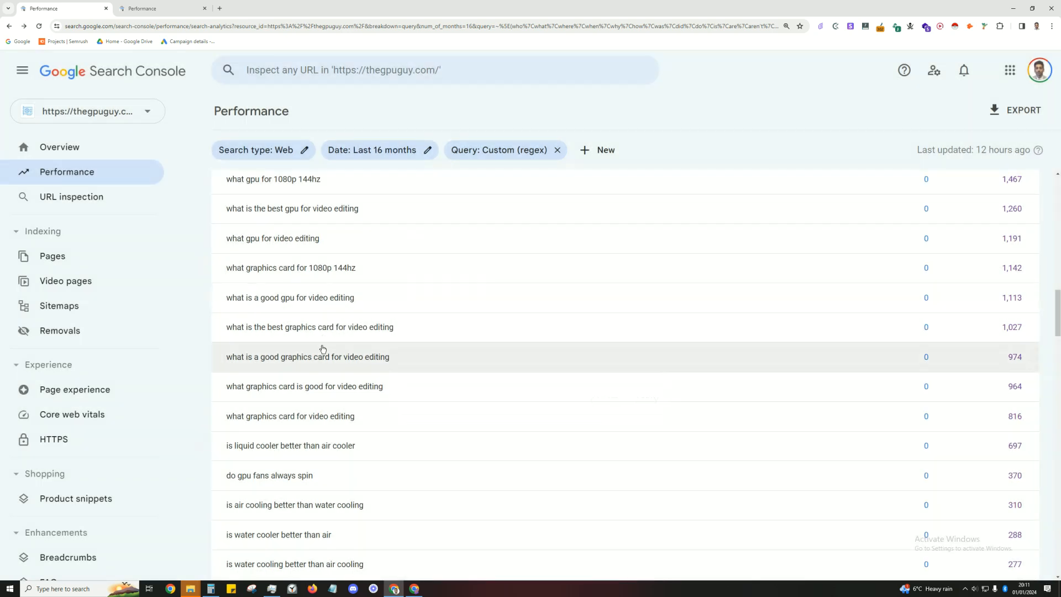
pyautogui.scroll(3)
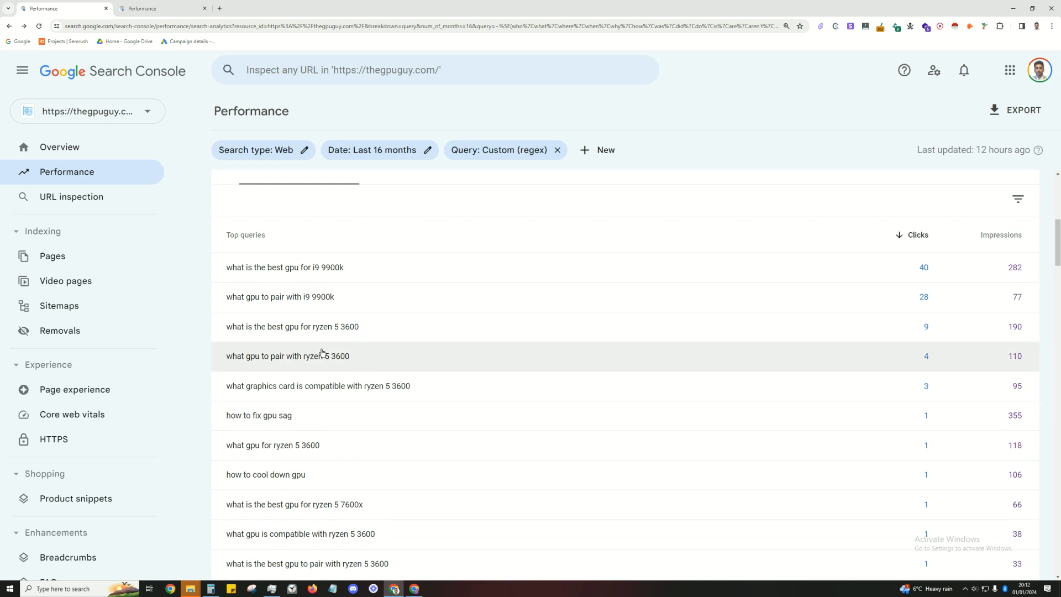
pyautogui.scroll(-3)
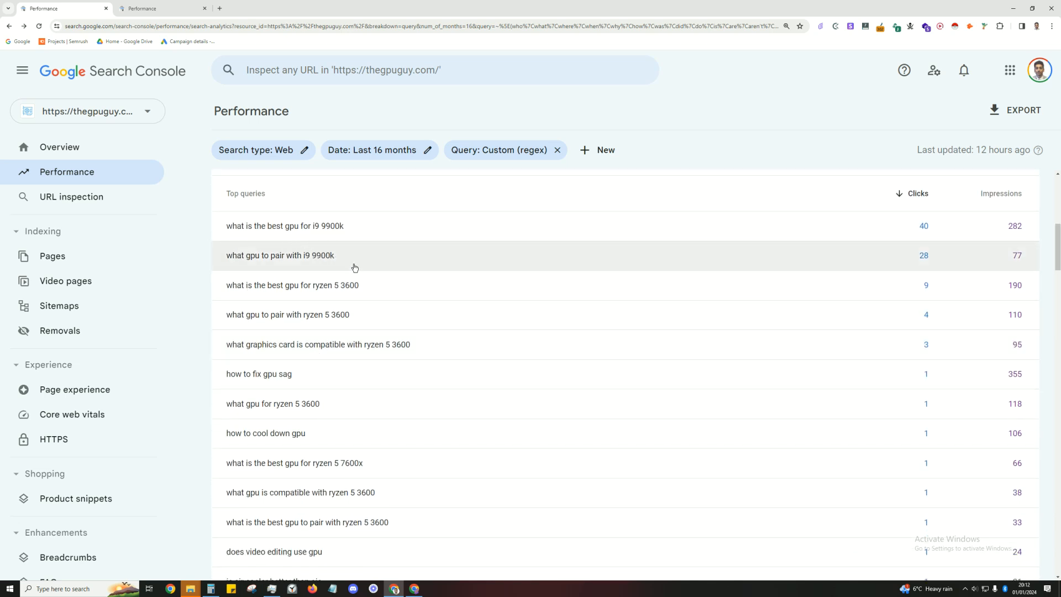
pyautogui.scroll(-3)
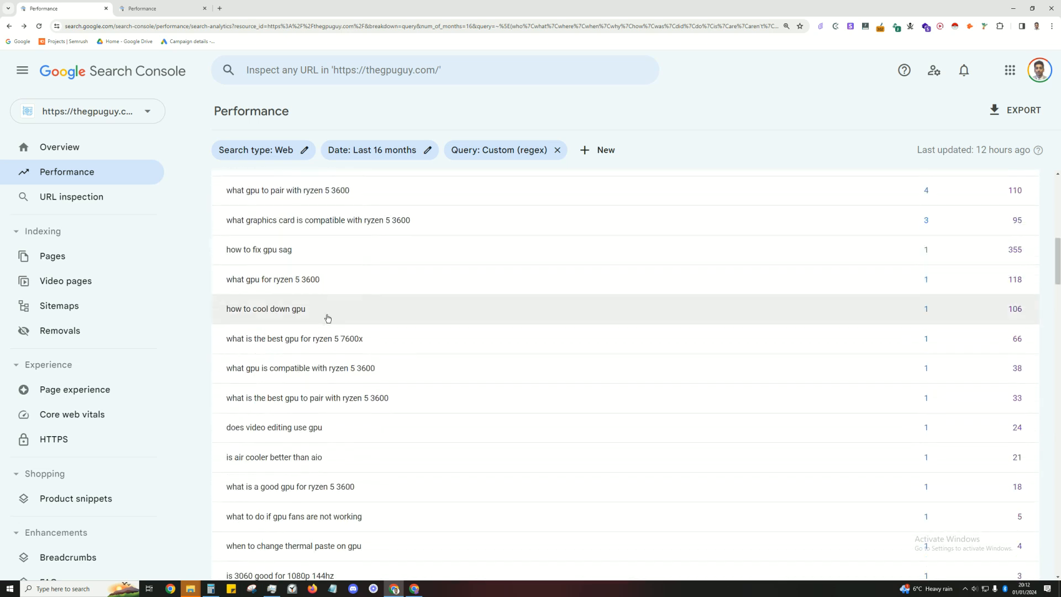
pyautogui.scroll(-3)
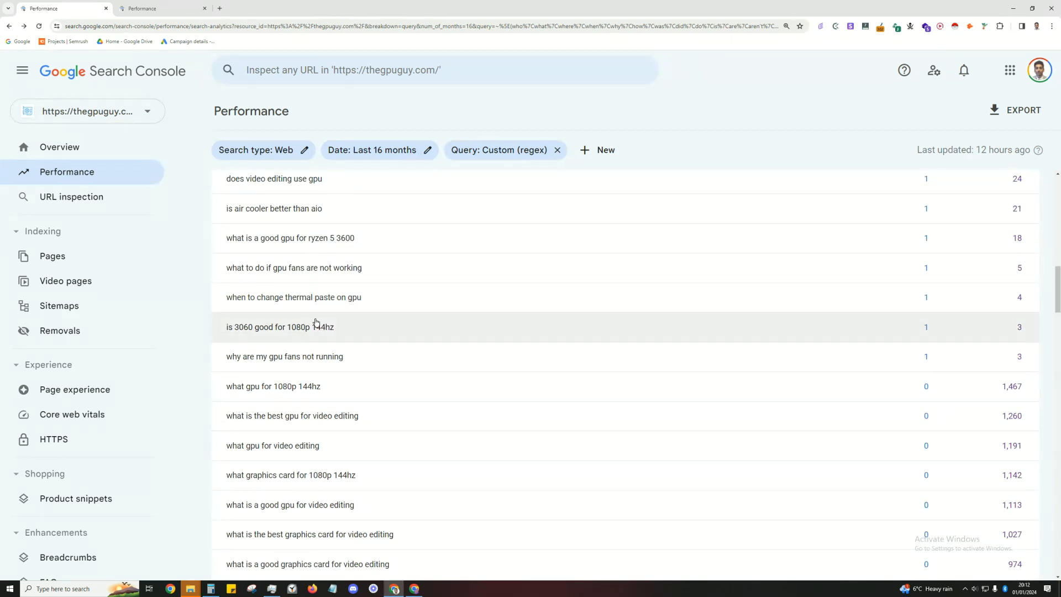
pyautogui.moveTo(319, 312)
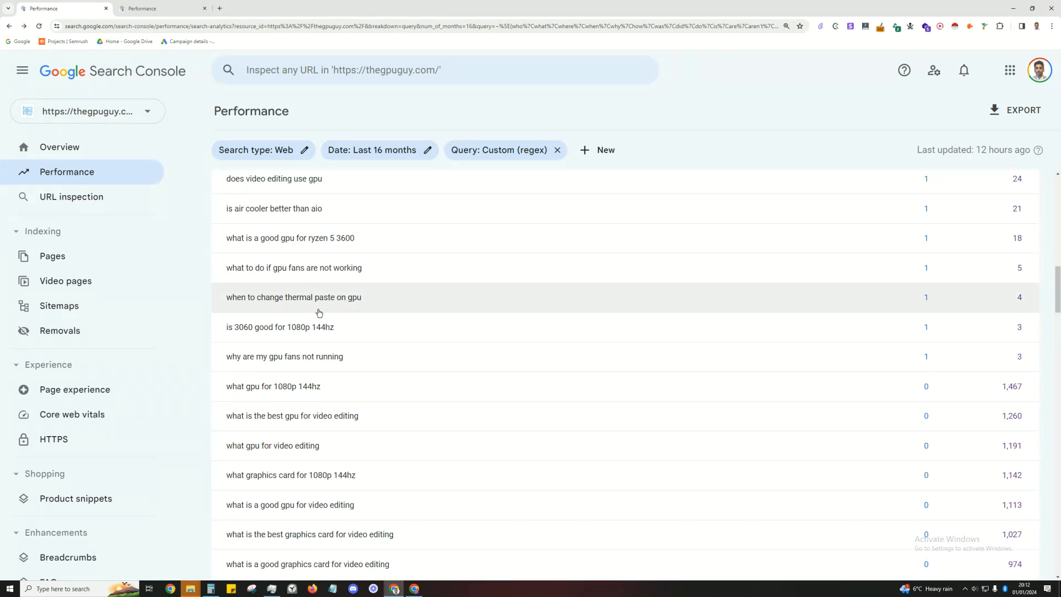
pyautogui.scroll(-3)
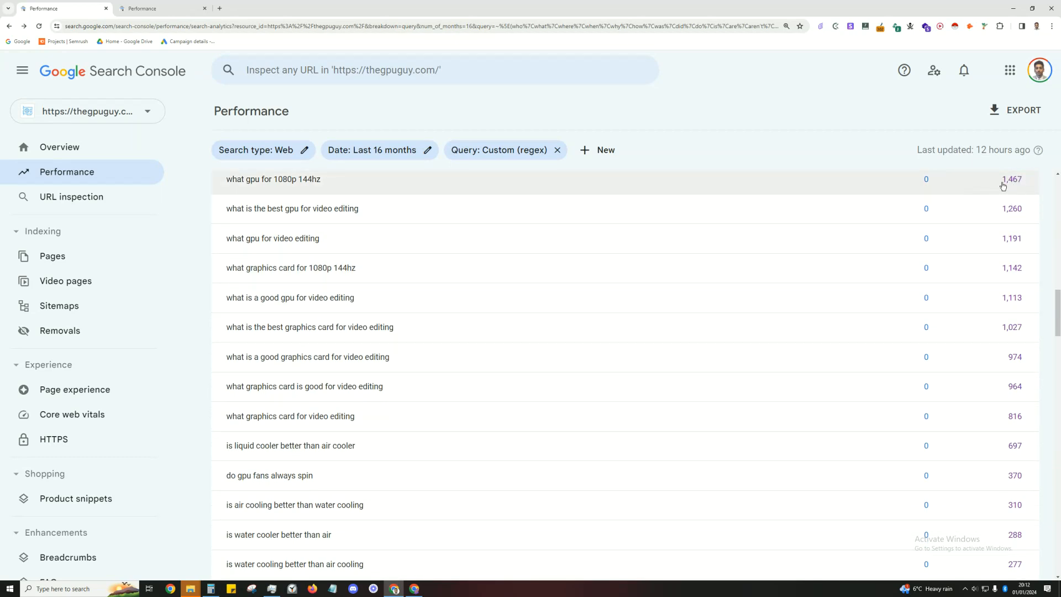
pyautogui.moveTo(1013, 191)
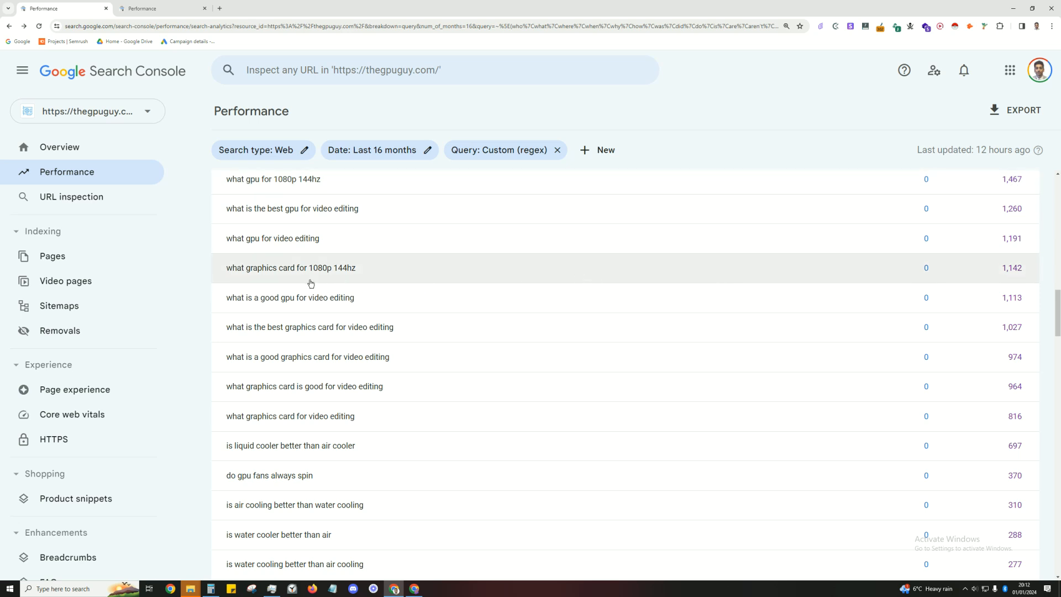
pyautogui.moveTo(354, 283)
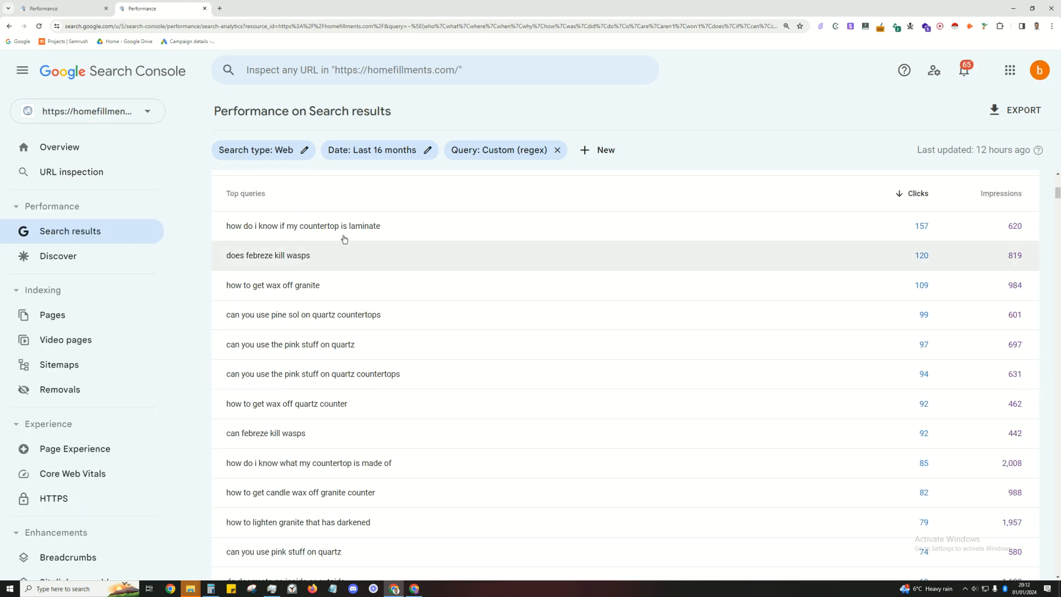
pyautogui.moveTo(341, 268)
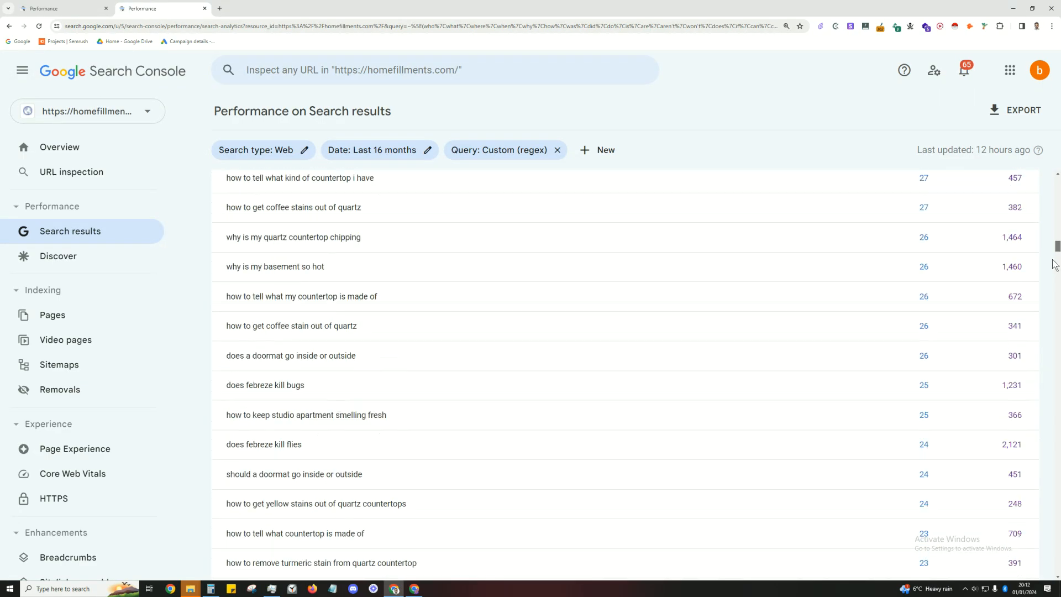
# Step: Keep 500 rows per page and advance the homefillments.com query table to rows 501–1000
pyautogui.scroll(-3)
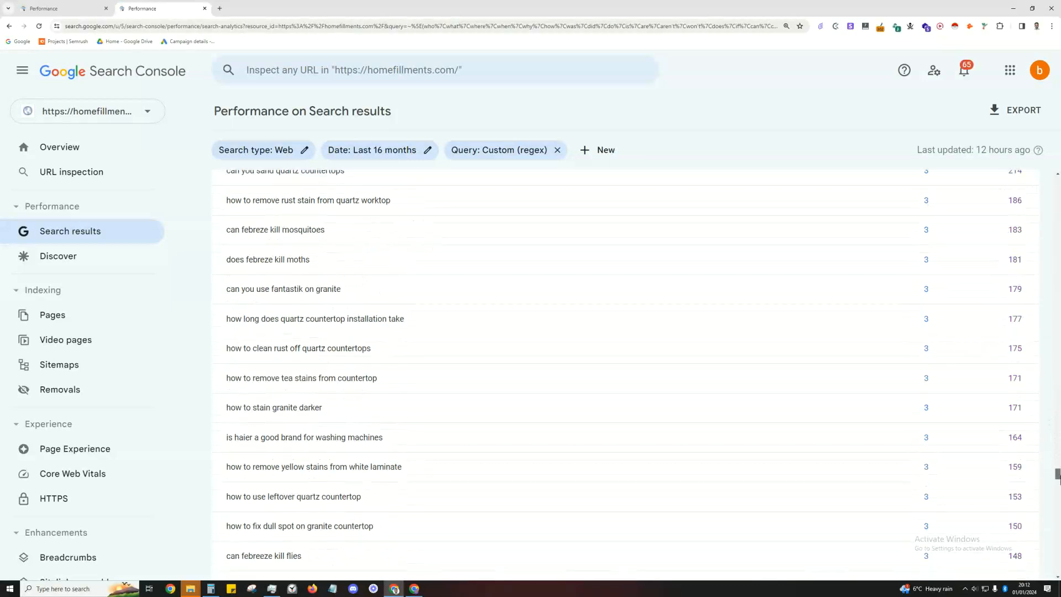
pyautogui.scroll(-3)
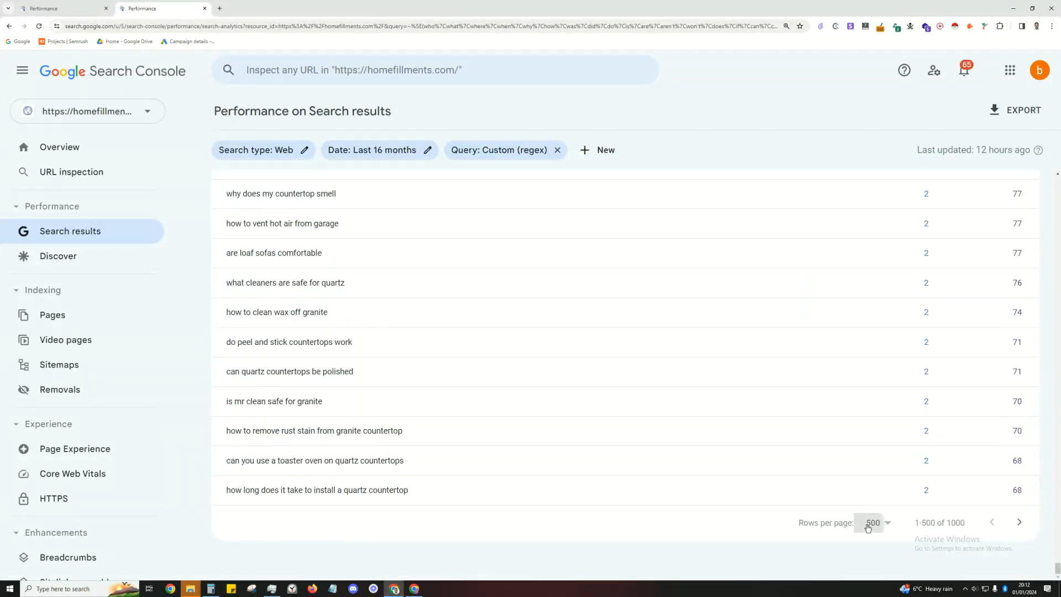
pyautogui.click(875, 523)
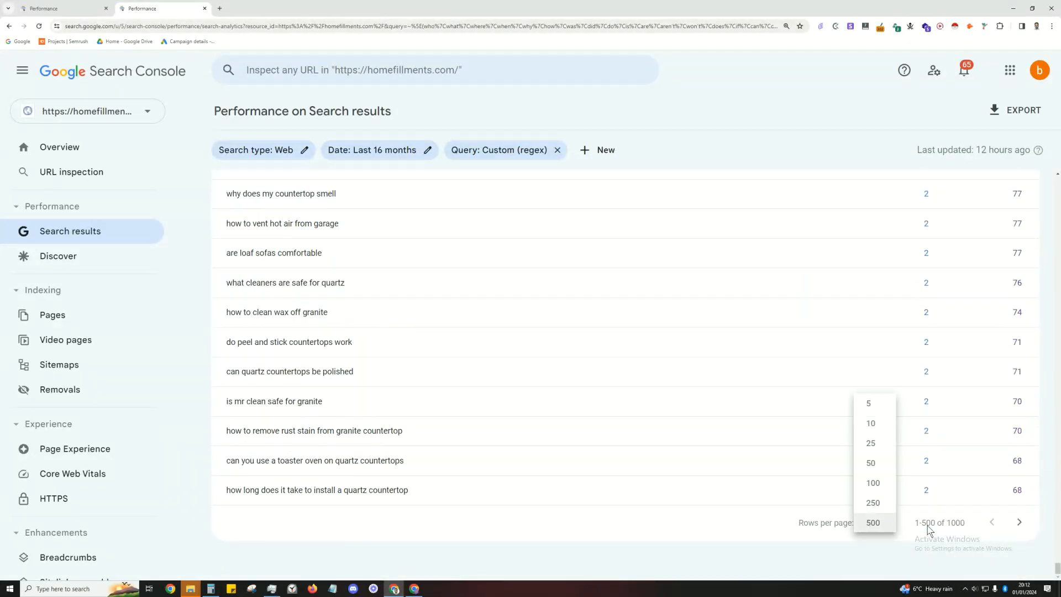
pyautogui.click(874, 522)
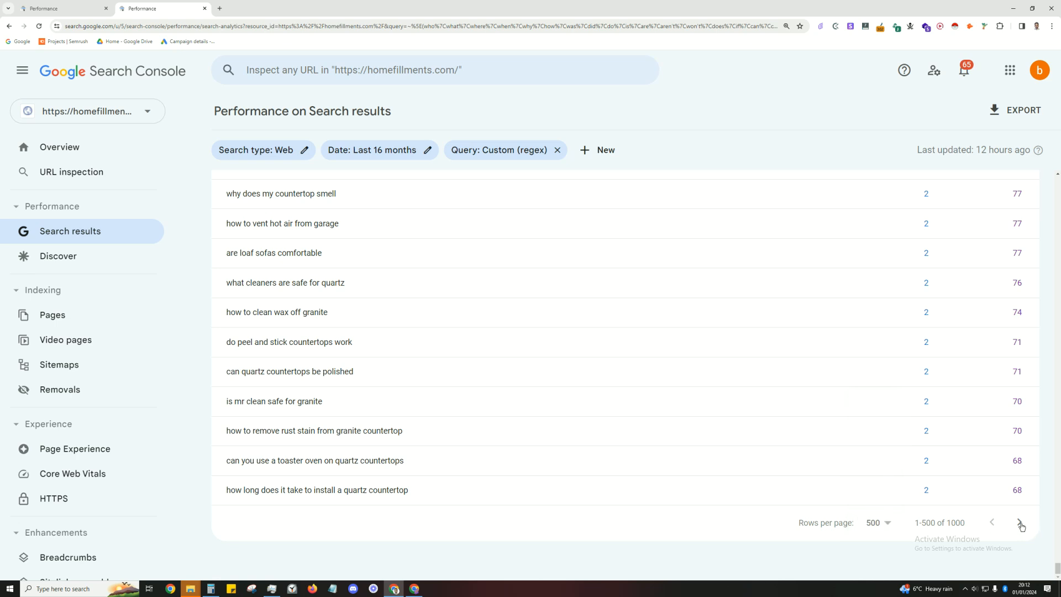
pyautogui.click(1021, 521)
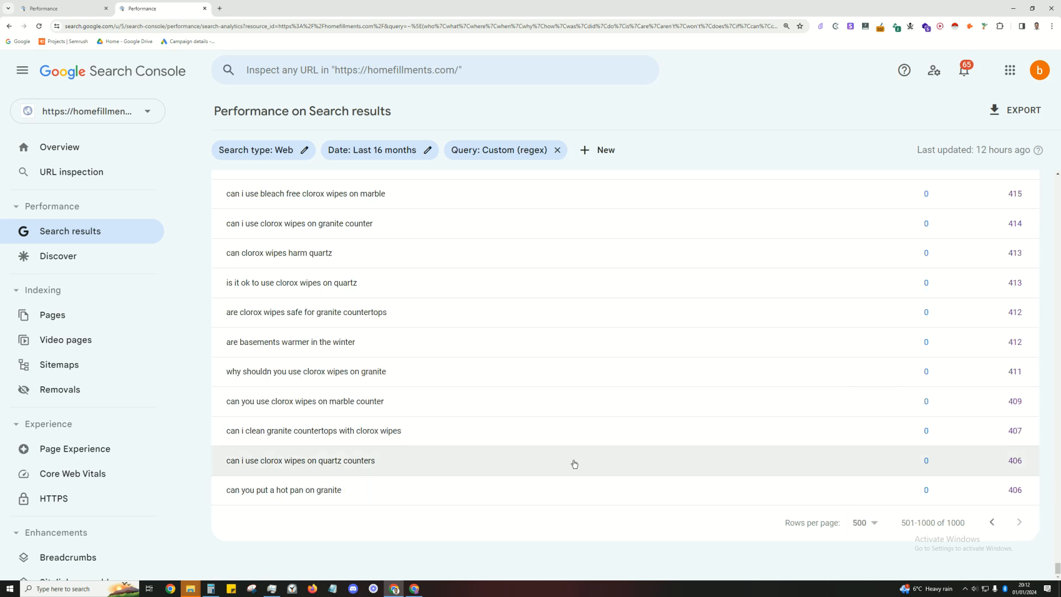
pyautogui.moveTo(383, 472)
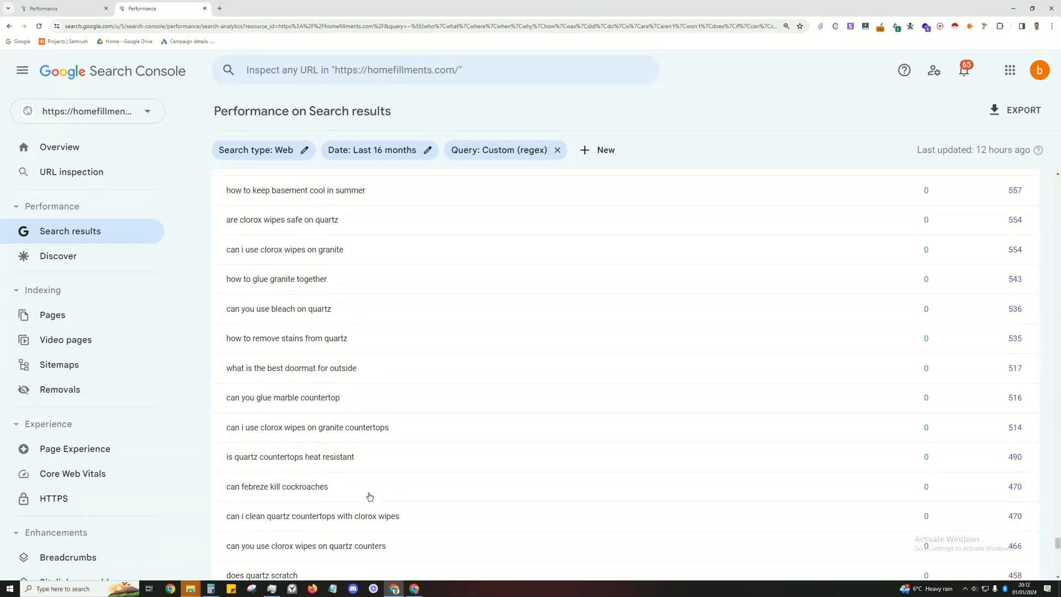
pyautogui.click(87, 112)
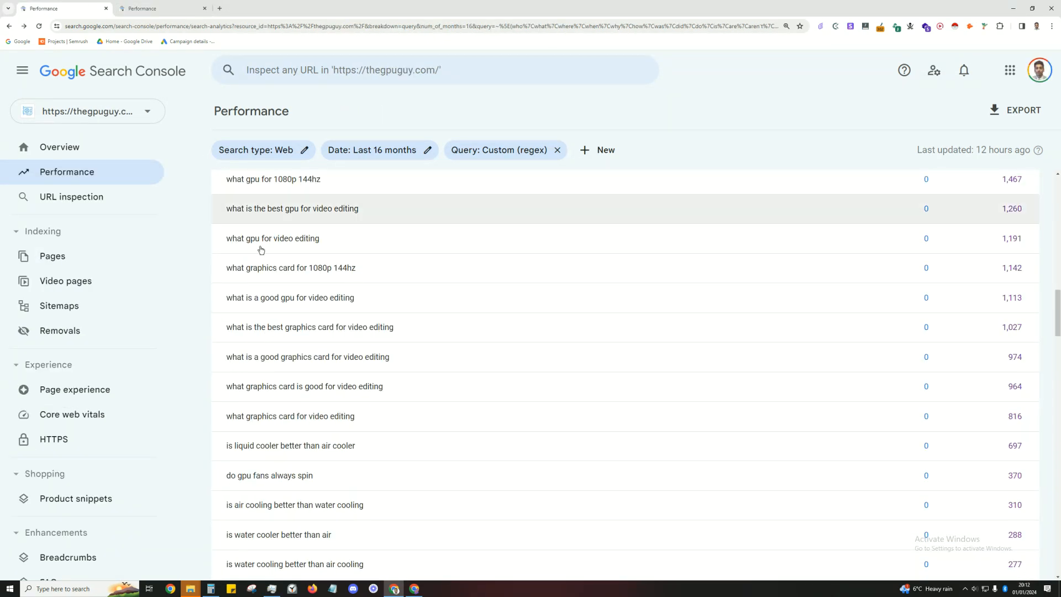
pyautogui.moveTo(193, 372)
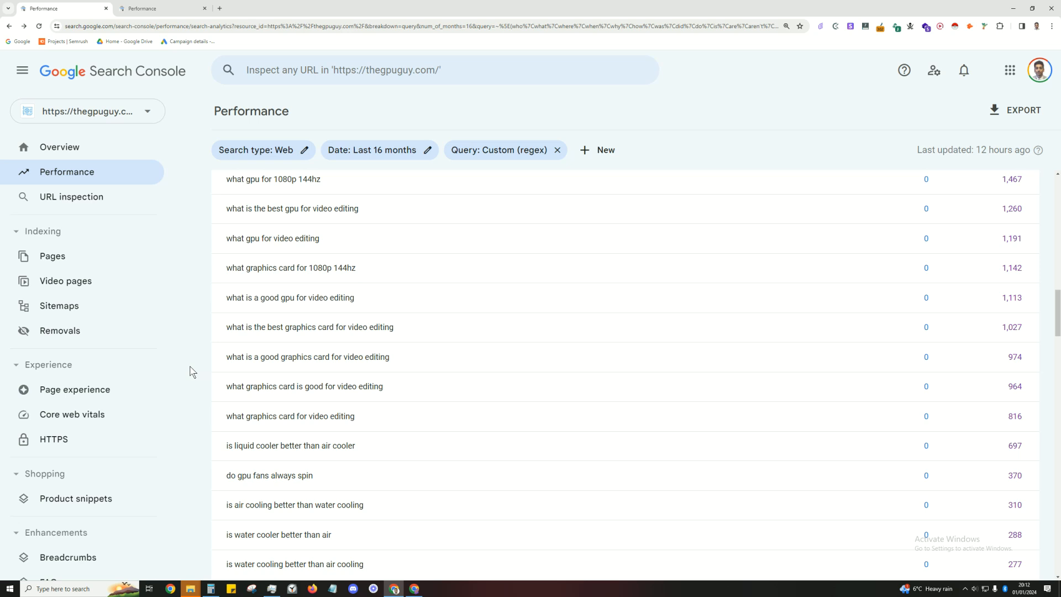
pyautogui.moveTo(263, 392)
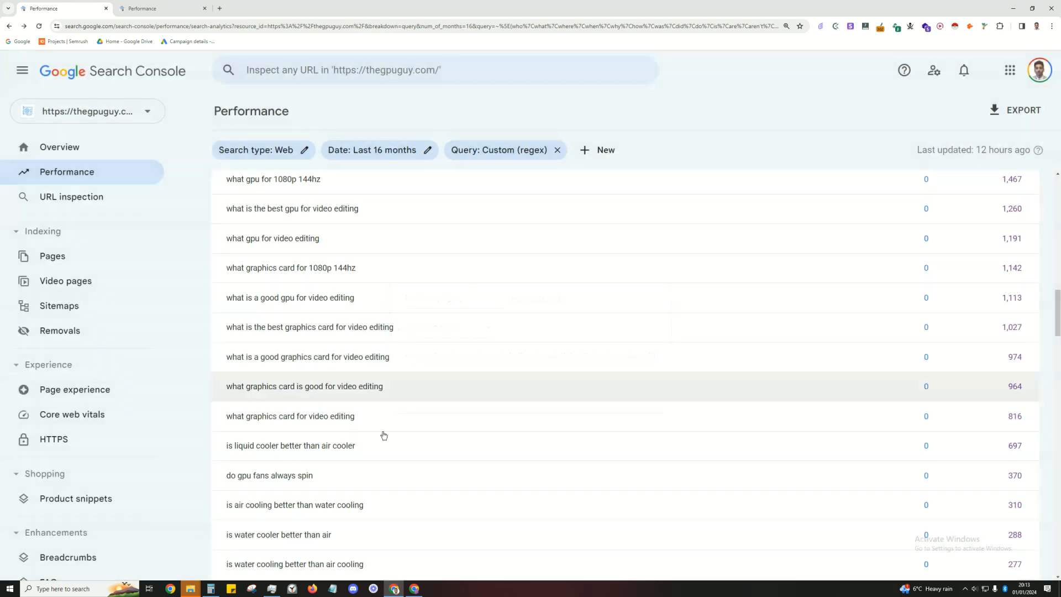
# Step: Replace 'who' at the start of the question-word regex in the Google Doc
pyautogui.click(161, 8)
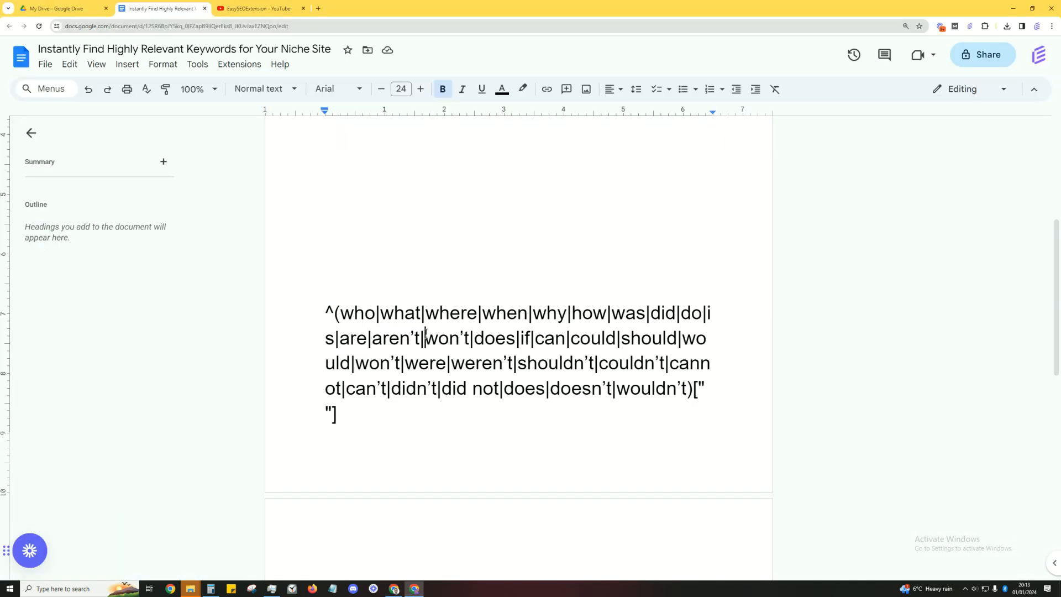
pyautogui.moveTo(327, 313); pyautogui.dragTo(337, 416)
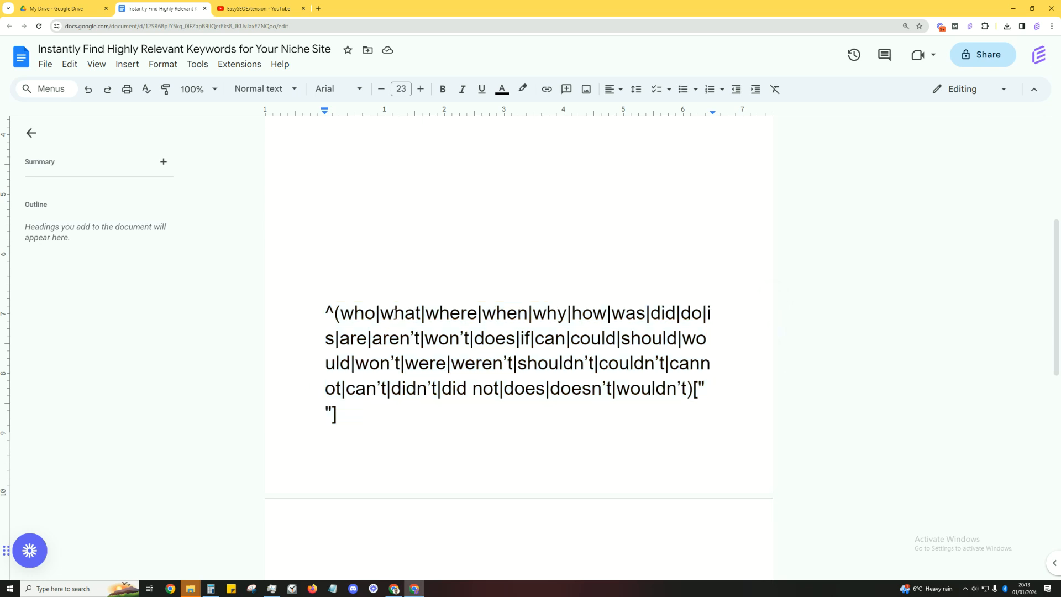
pyautogui.click(352, 313)
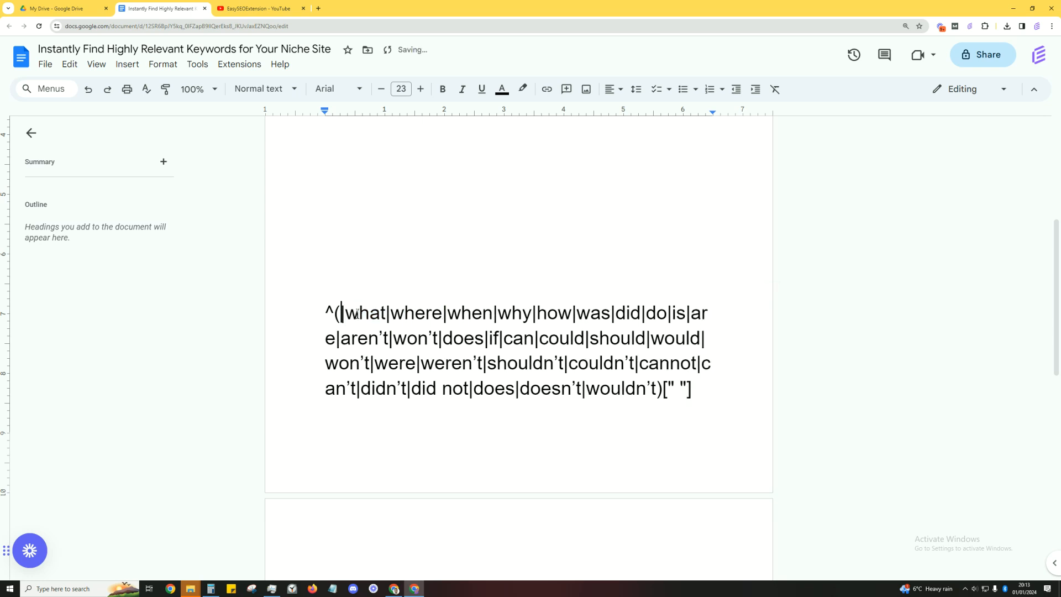
pyautogui.write('who')
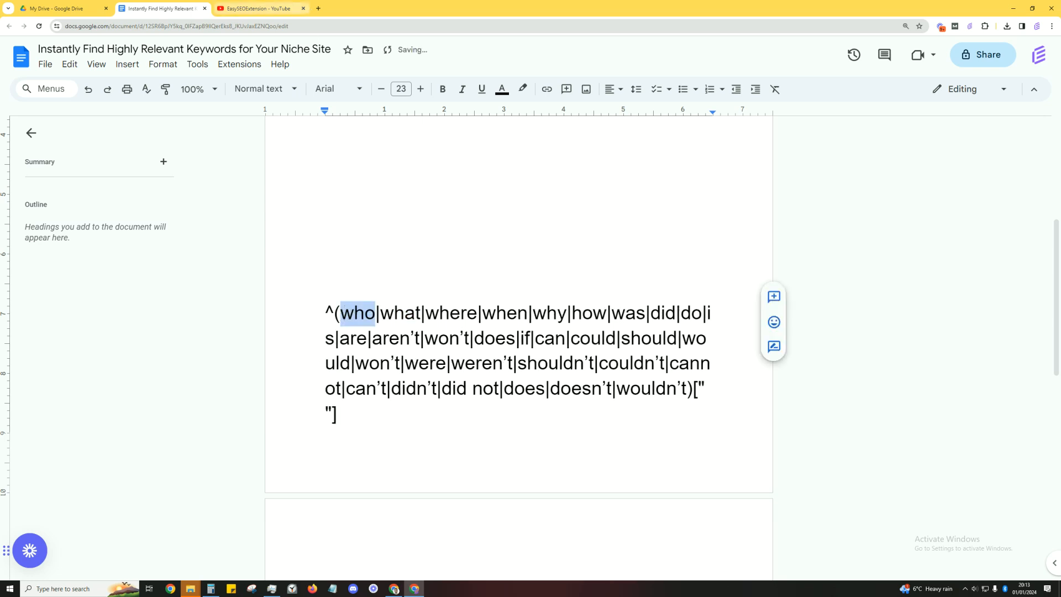
pyautogui.click(260, 8)
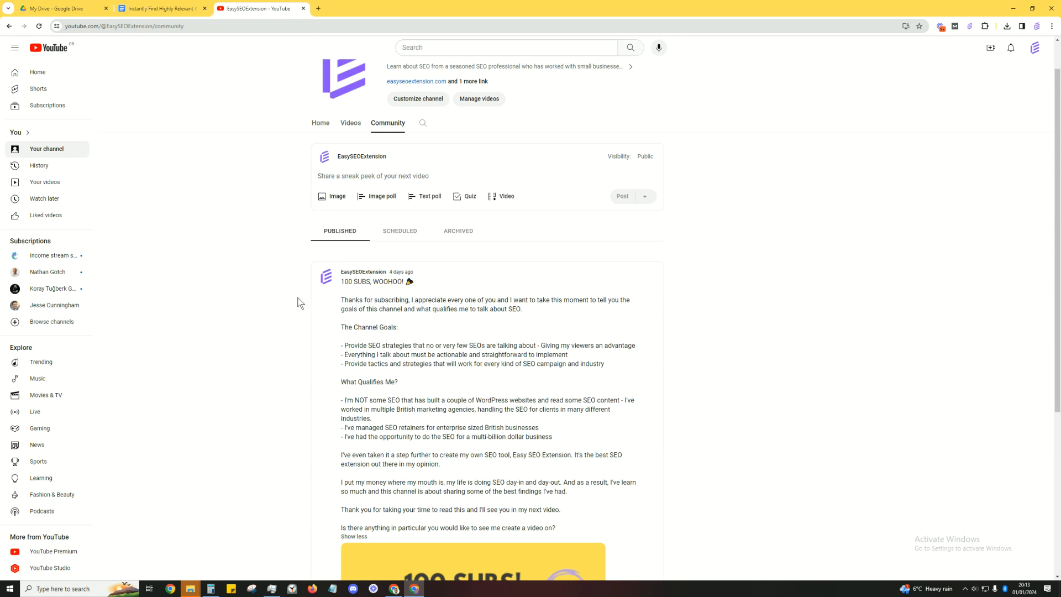
pyautogui.moveTo(298, 306)
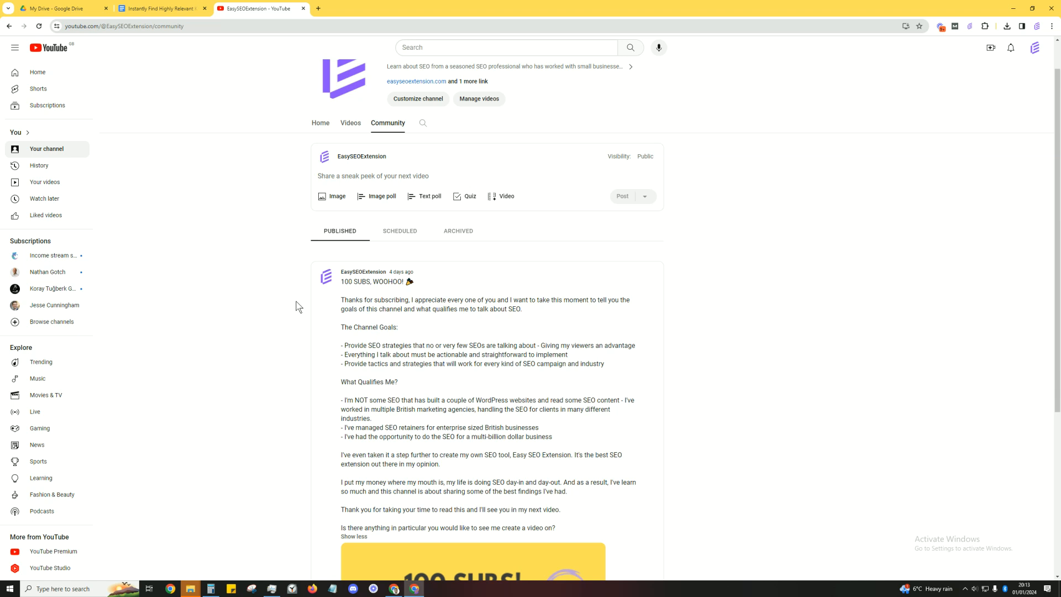
pyautogui.moveTo(298, 308)
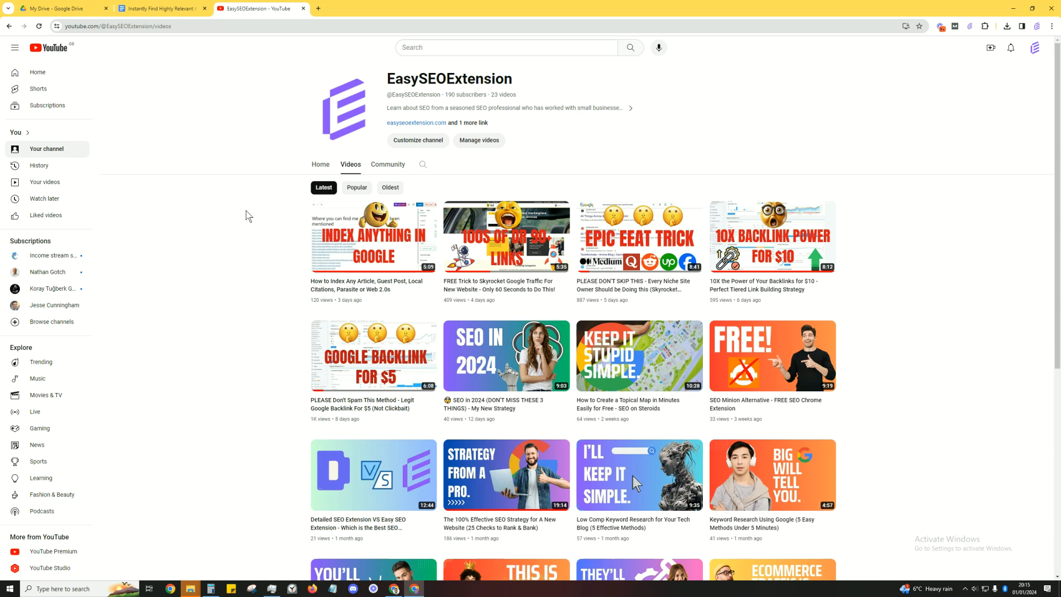
pyautogui.moveTo(245, 223)
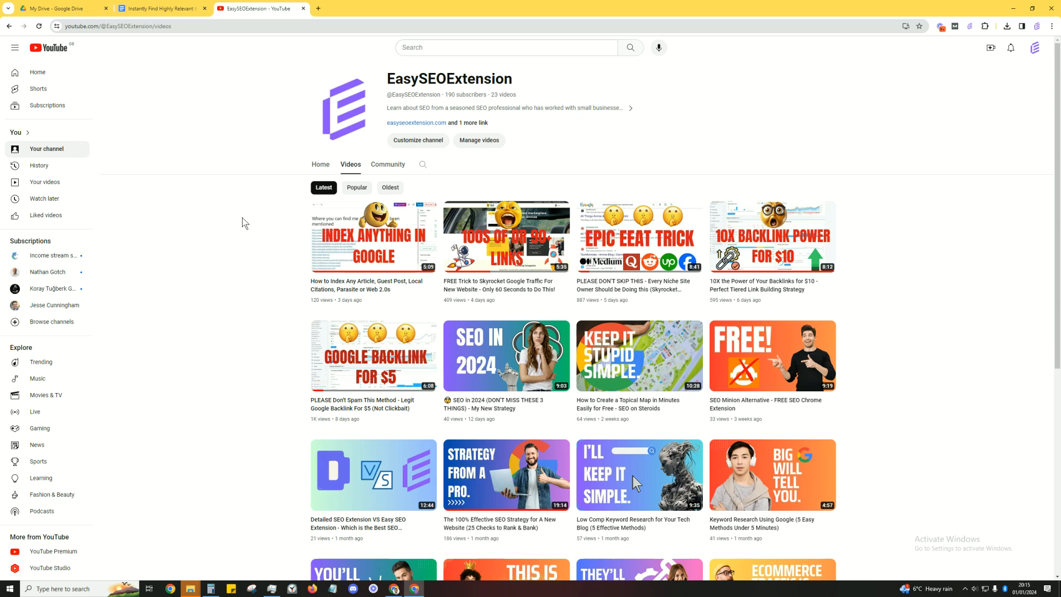
pyautogui.moveTo(237, 229)
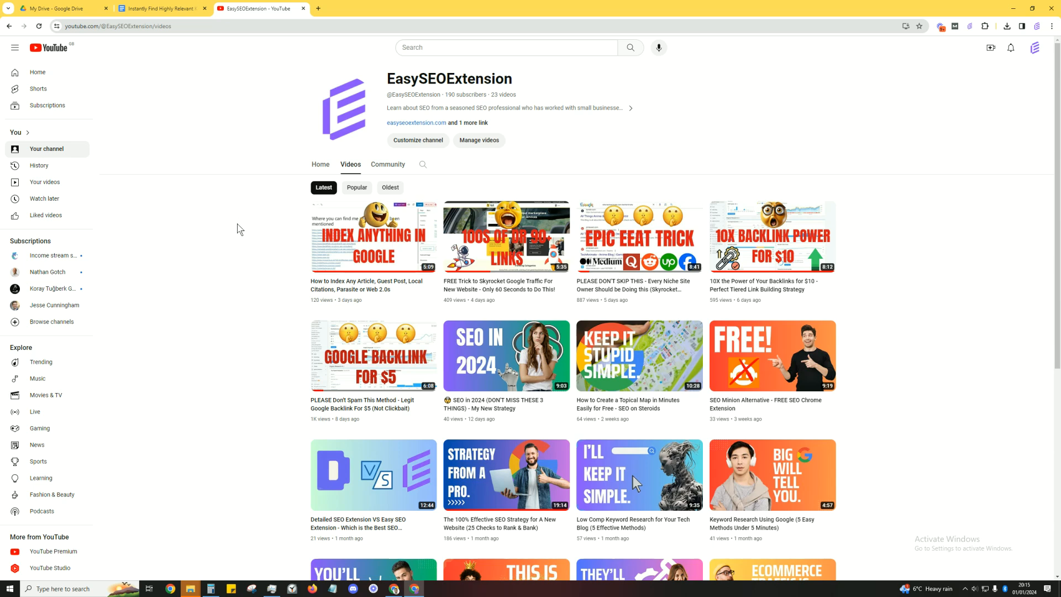
pyautogui.moveTo(214, 255)
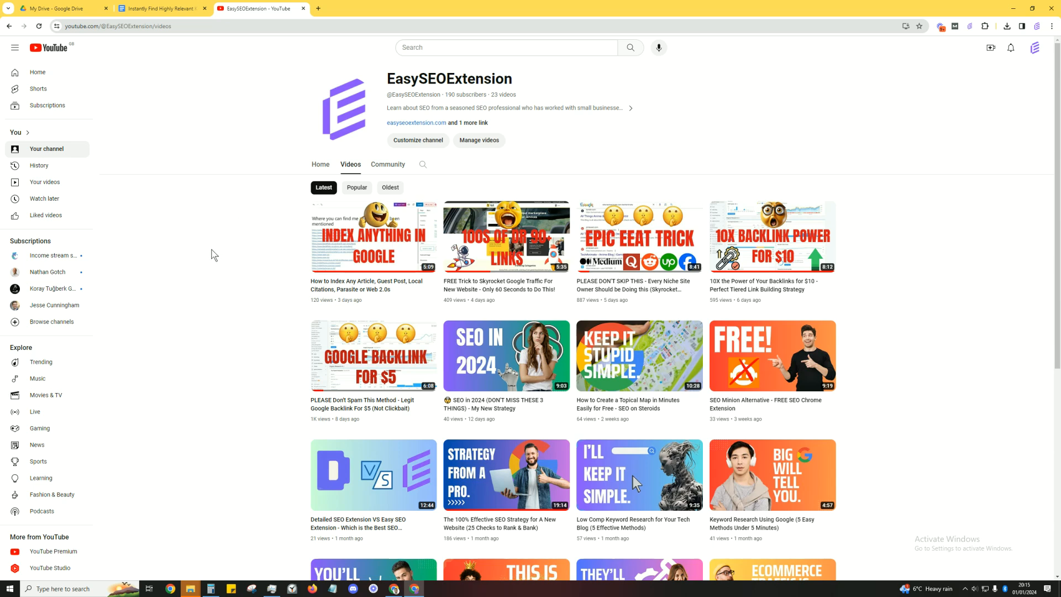
pyautogui.moveTo(211, 254)
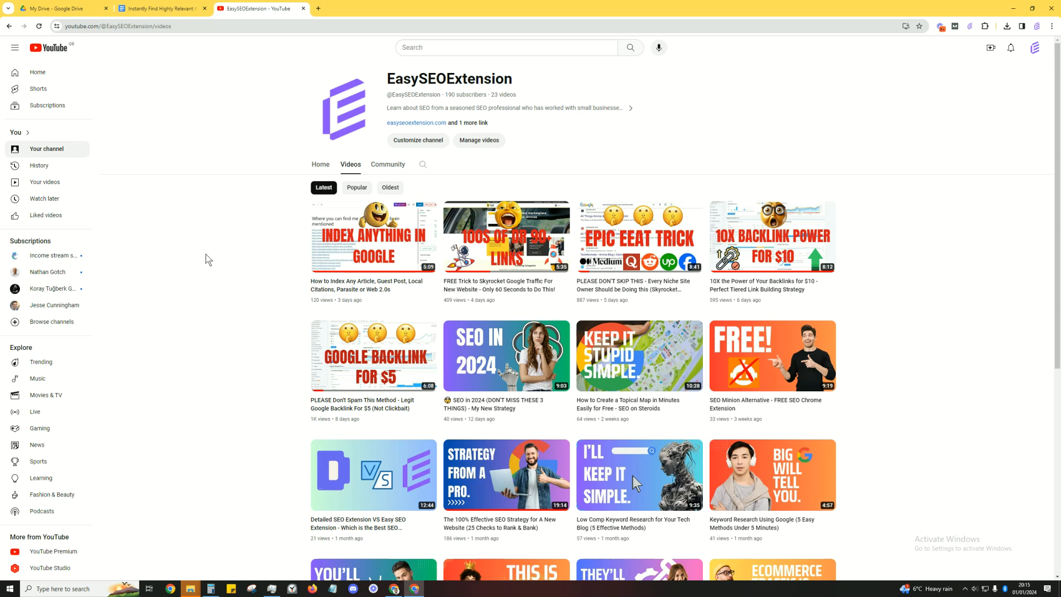
pyautogui.moveTo(204, 270)
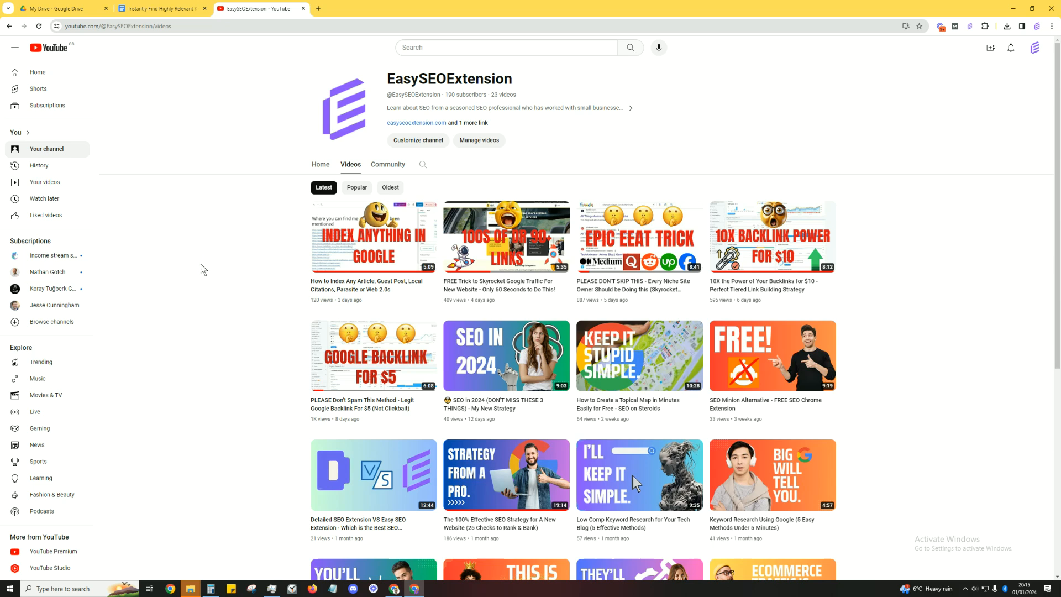
pyautogui.moveTo(194, 278)
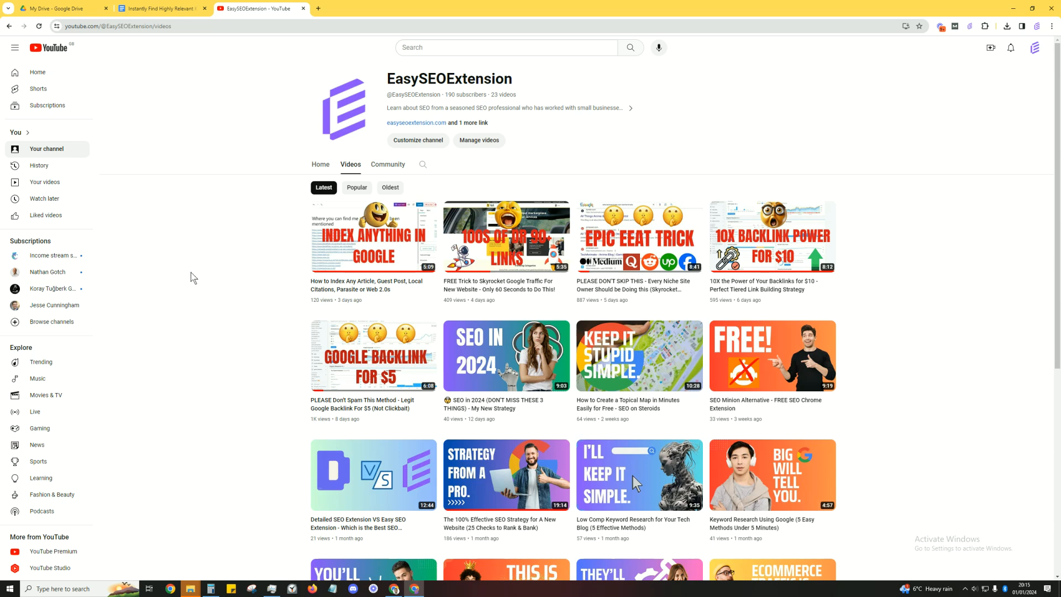
pyautogui.moveTo(193, 283)
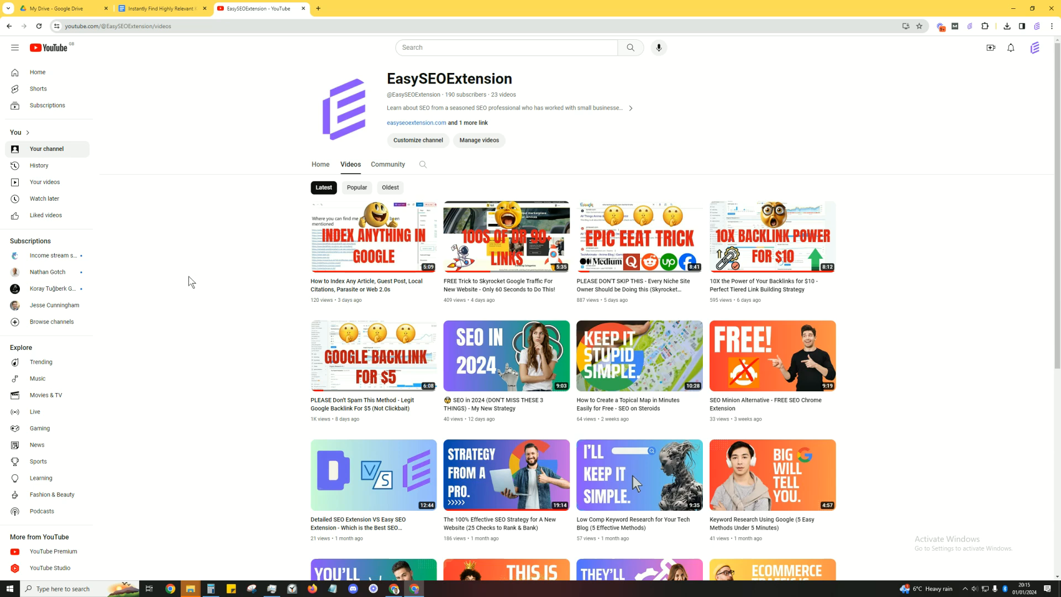
pyautogui.moveTo(186, 287)
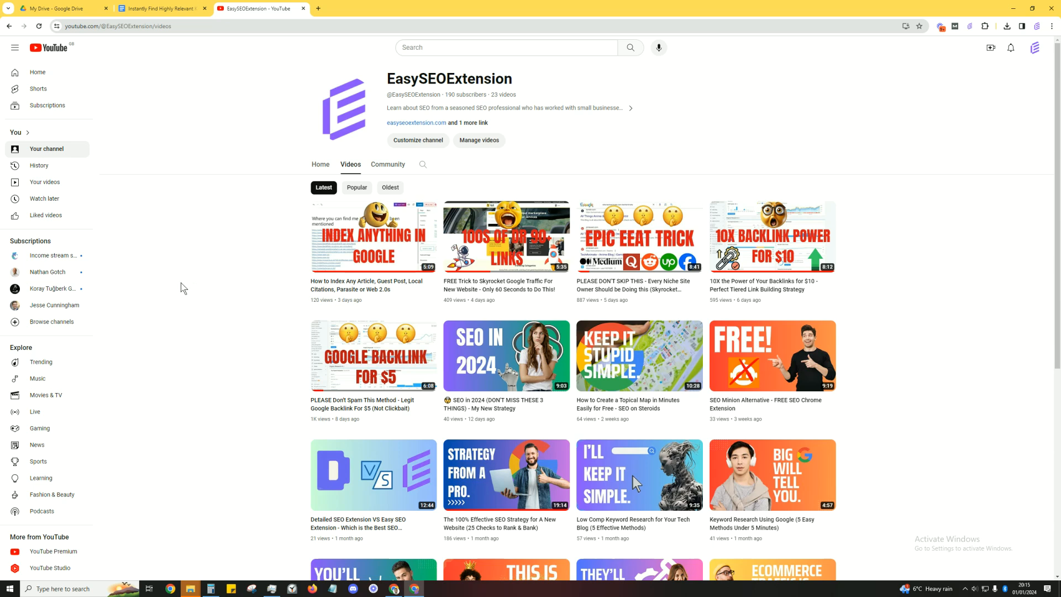
pyautogui.moveTo(173, 293)
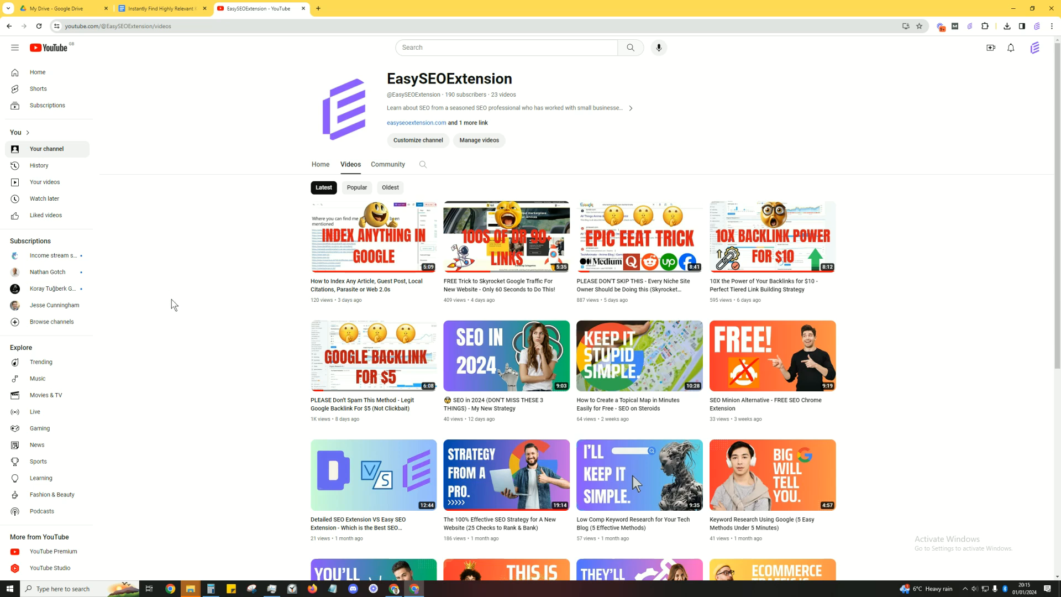
pyautogui.moveTo(220, 281)
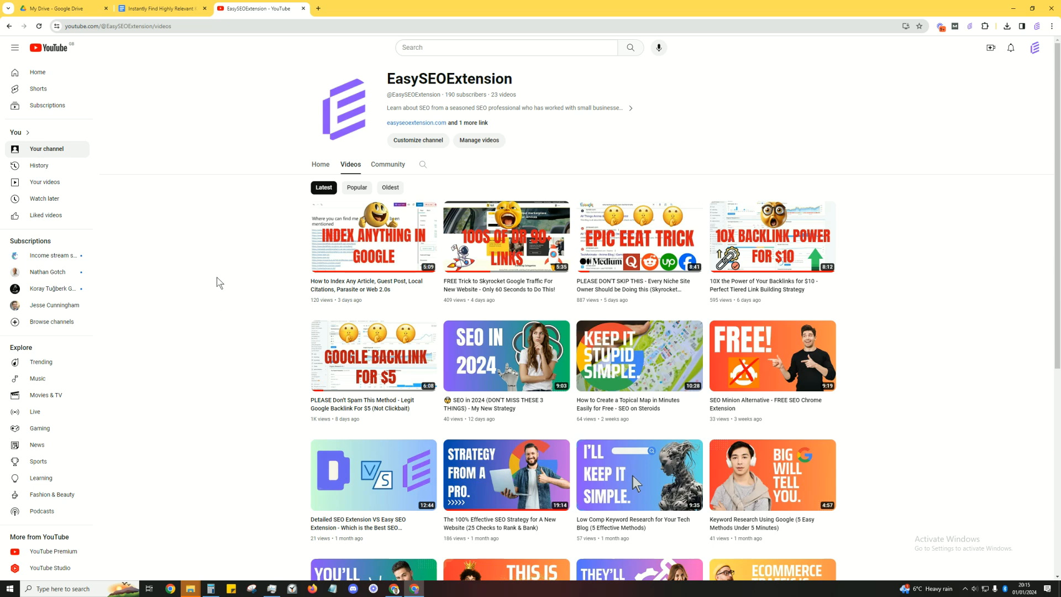